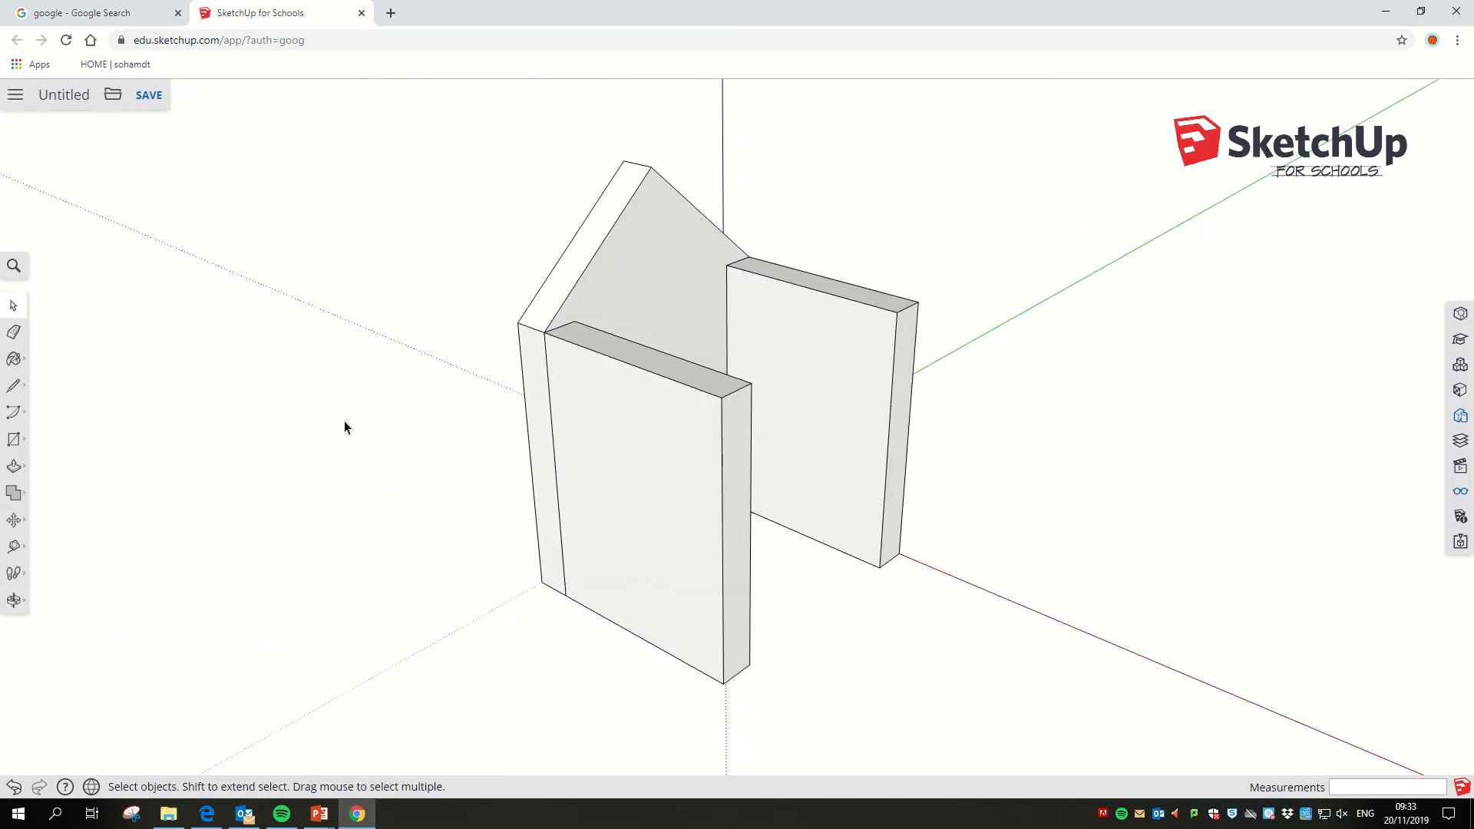
mouse_move(396, 418)
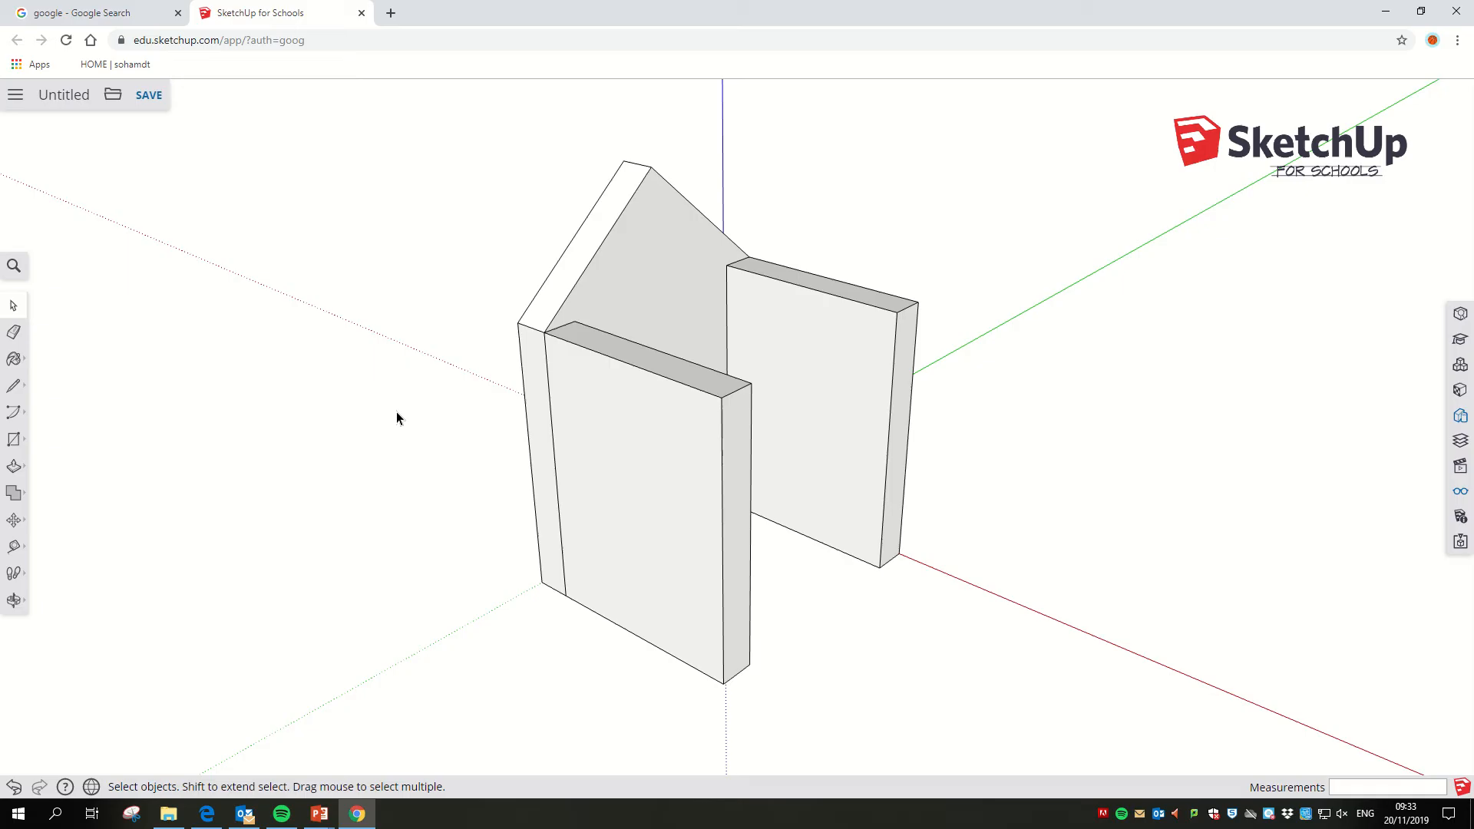
mouse_move(410, 412)
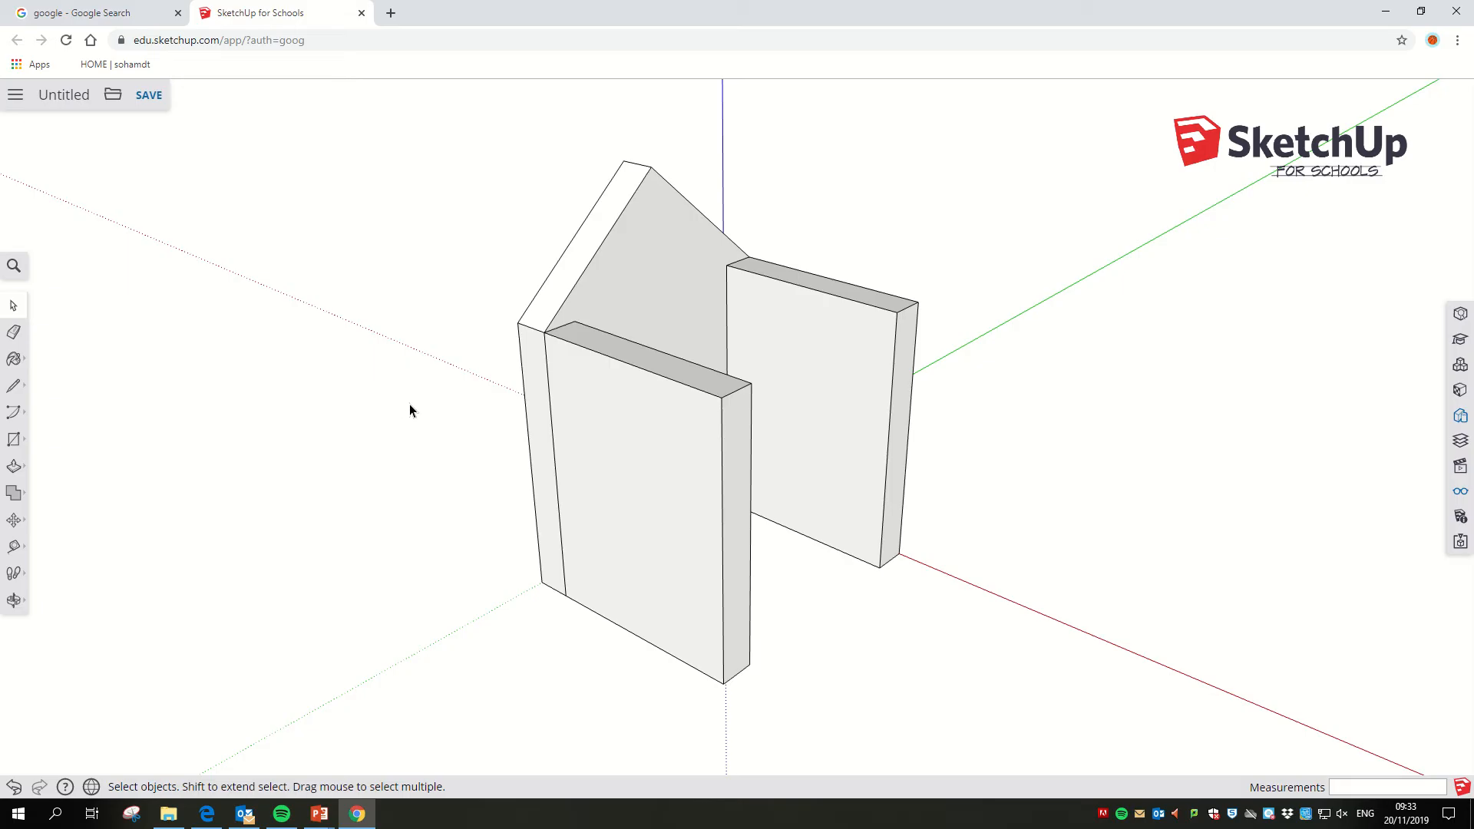
mouse_move(215, 499)
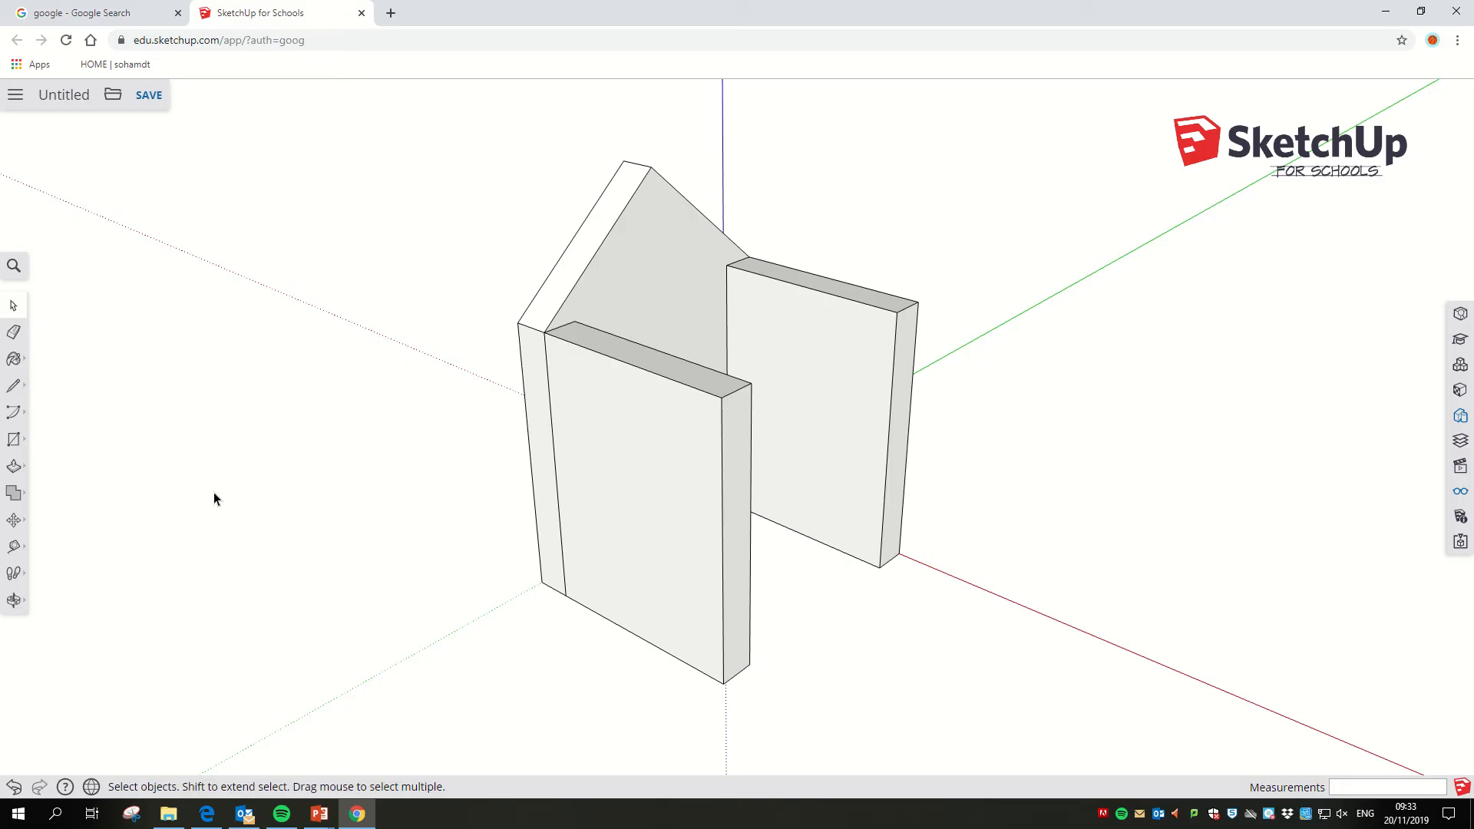
mouse_move(15, 520)
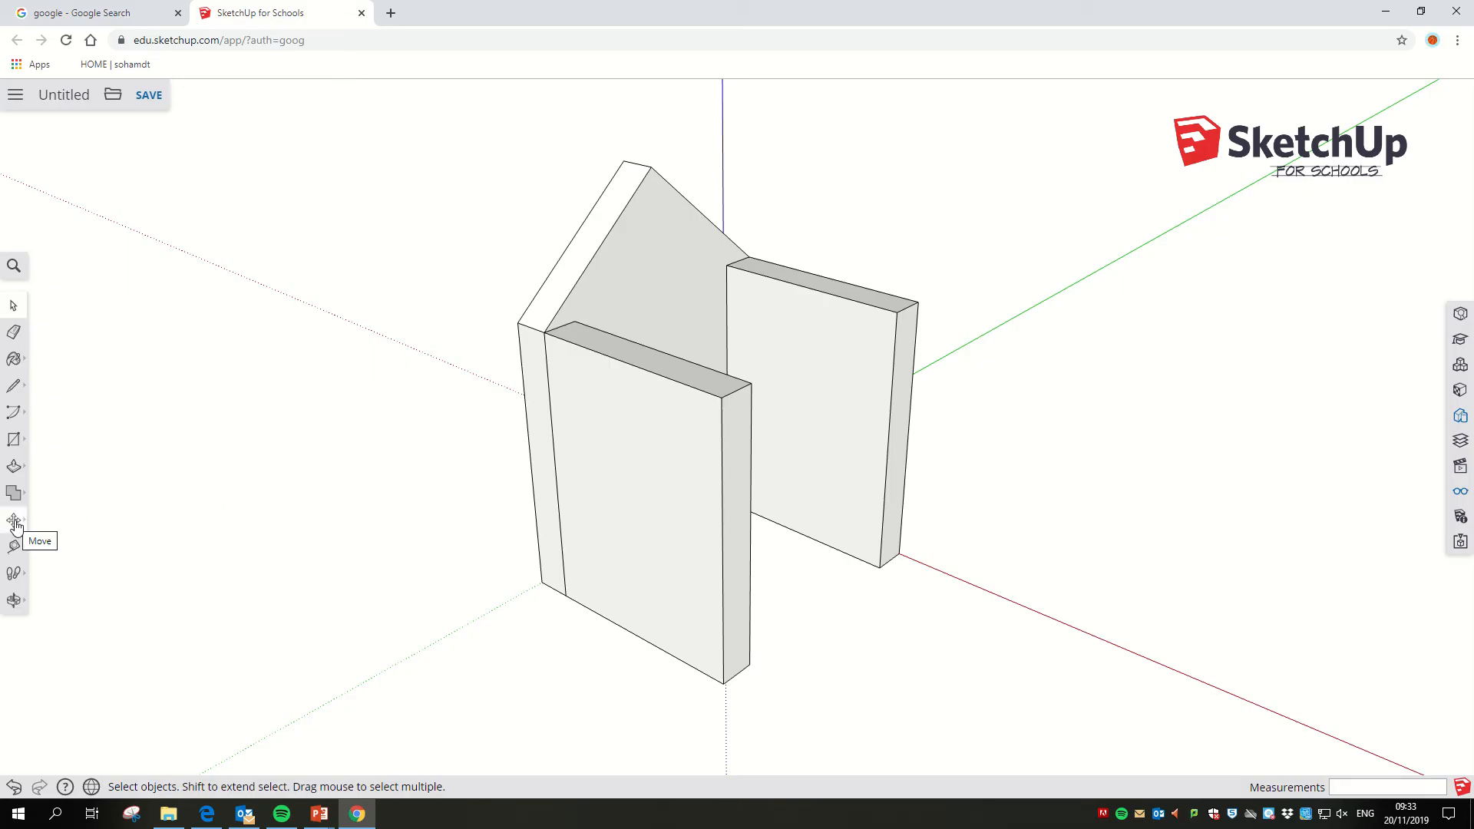
Step: With the Move tool, pick up the front wall and drop it further right, clear of the gable wall
left_click(16, 521)
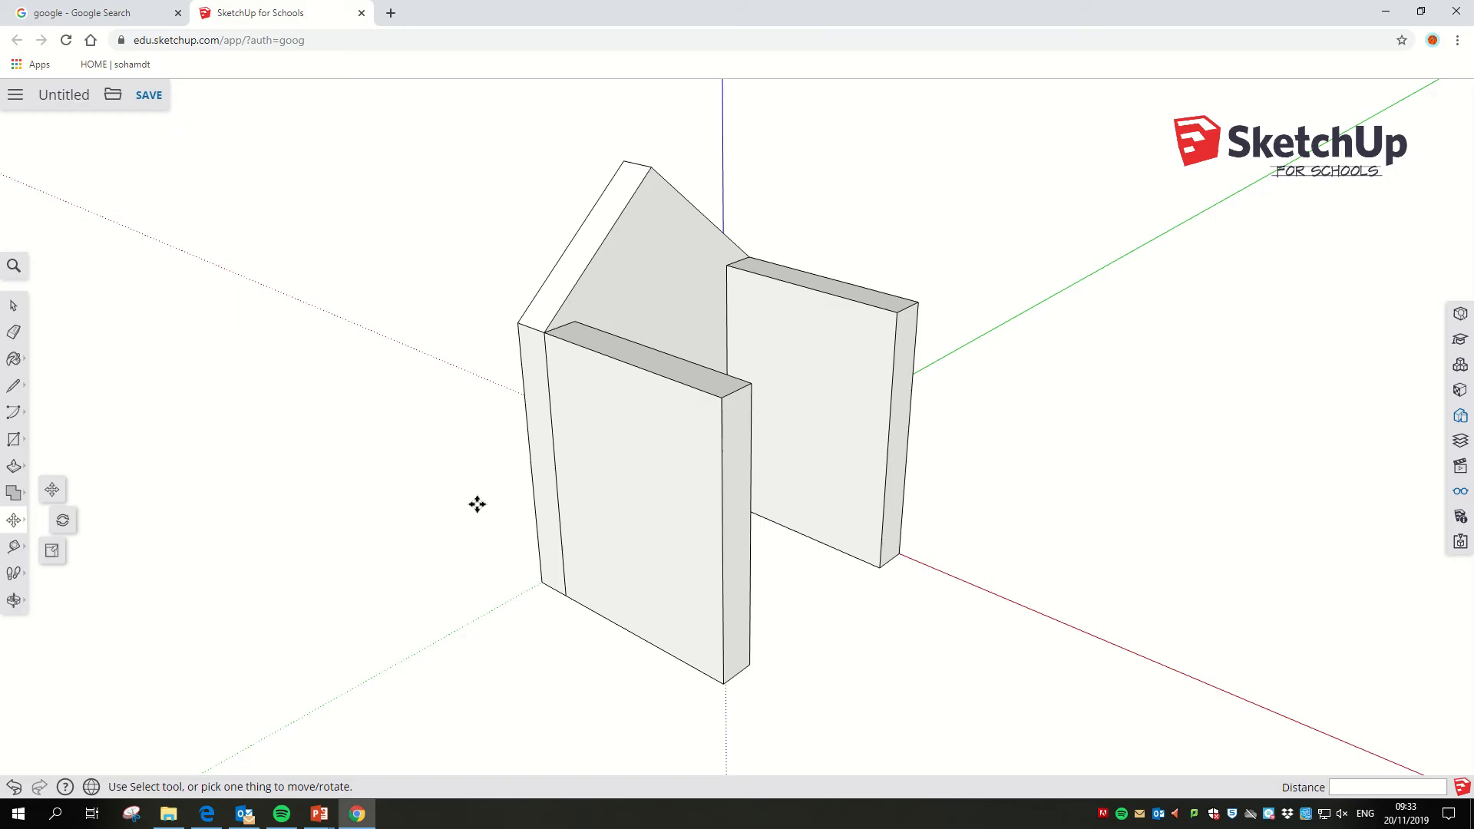
left_click(648, 469)
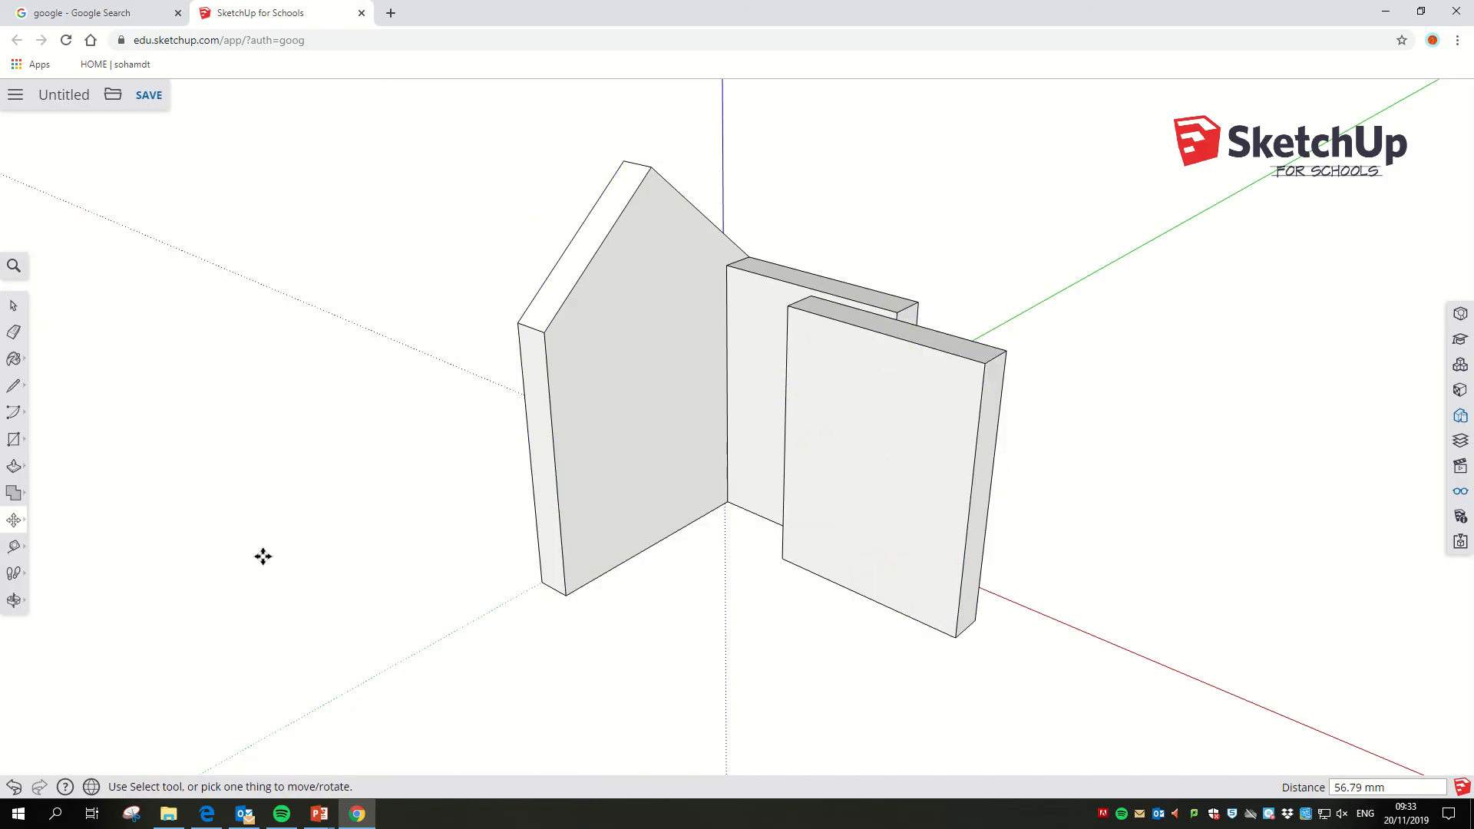
mouse_move(703, 651)
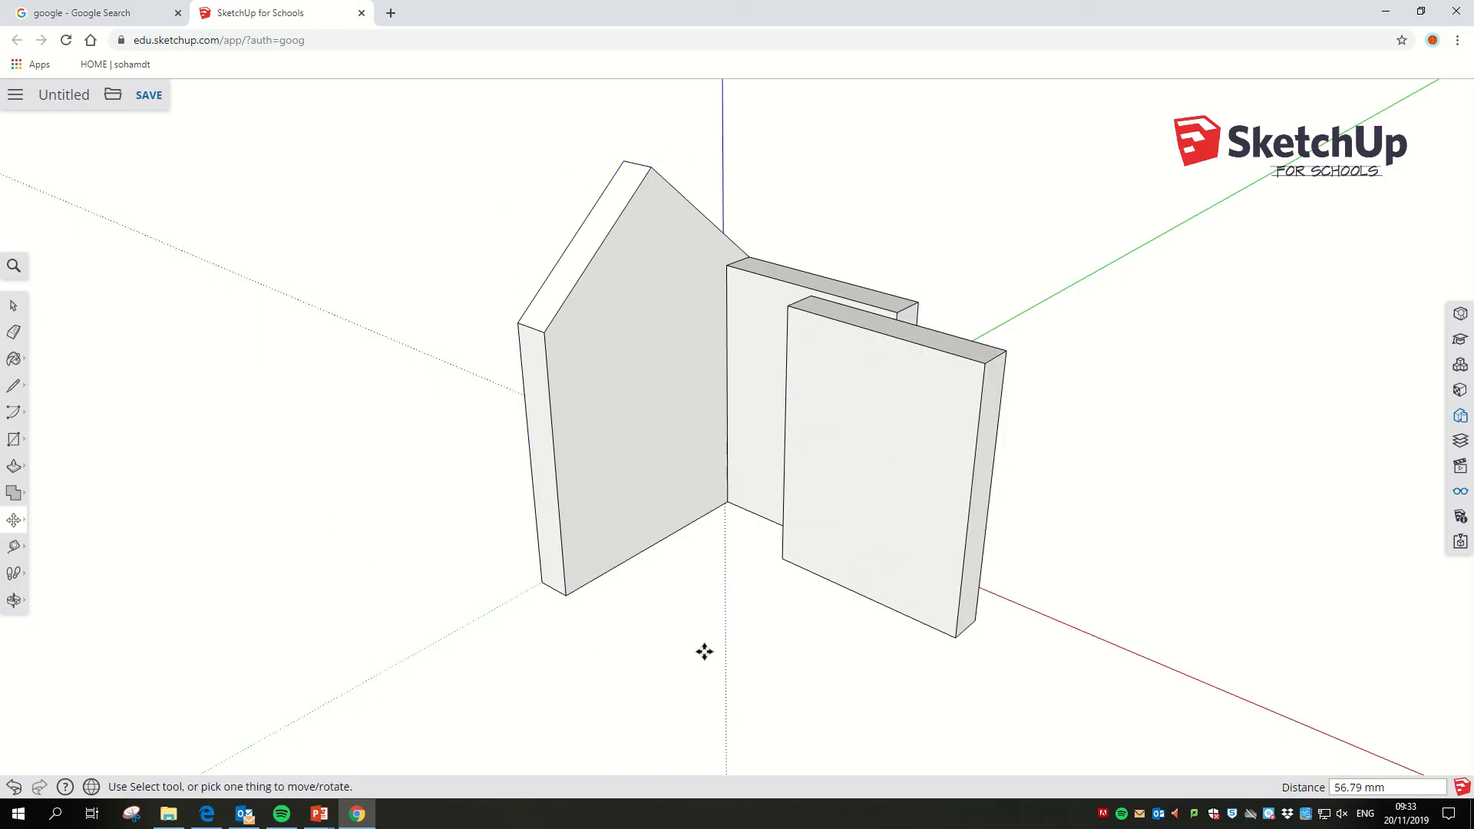
Step: Grab the front wall by its corner and snap it back onto the gable wall's top corner
left_click(864, 460)
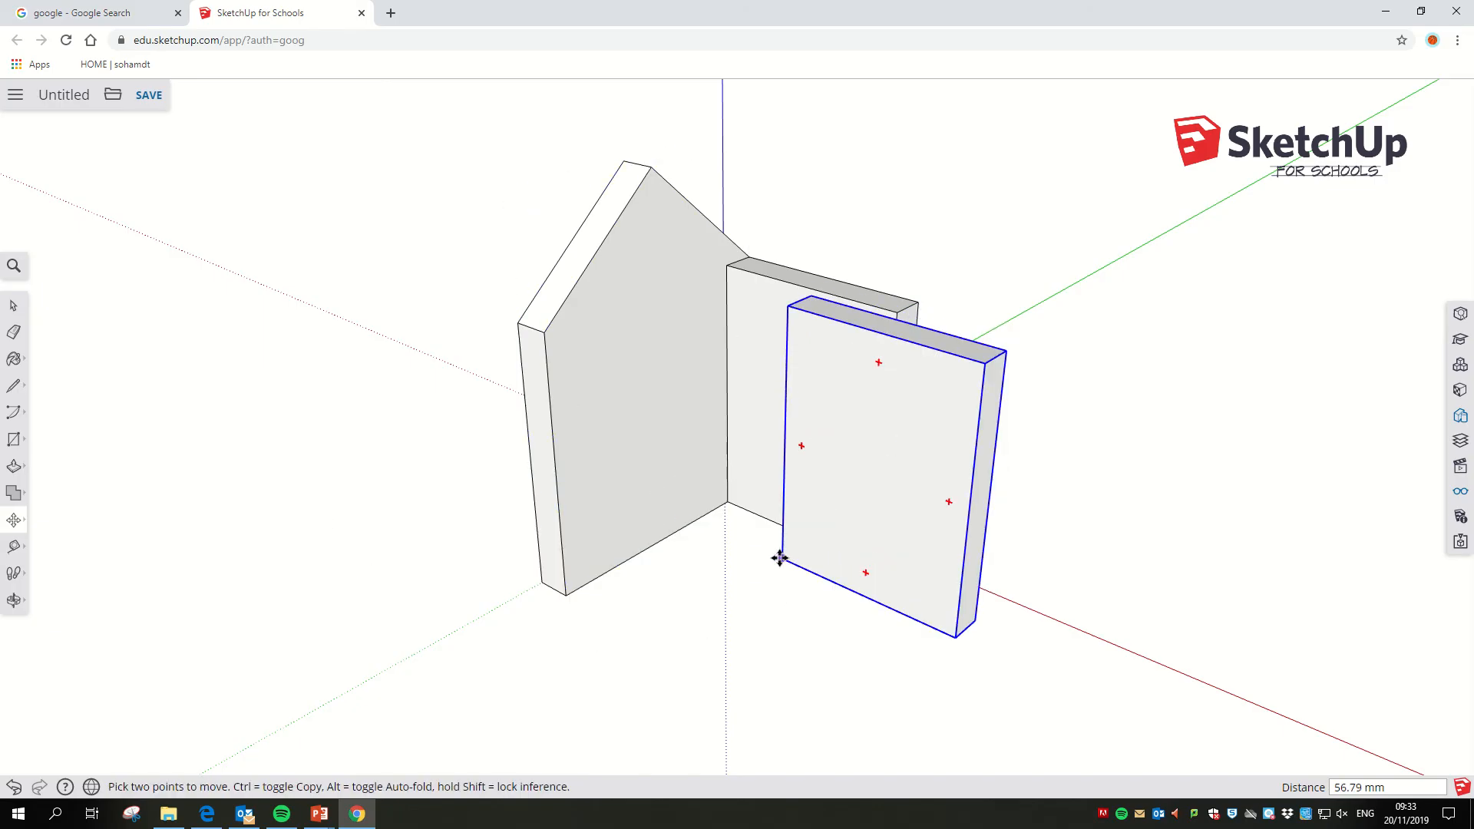
left_click(780, 559)
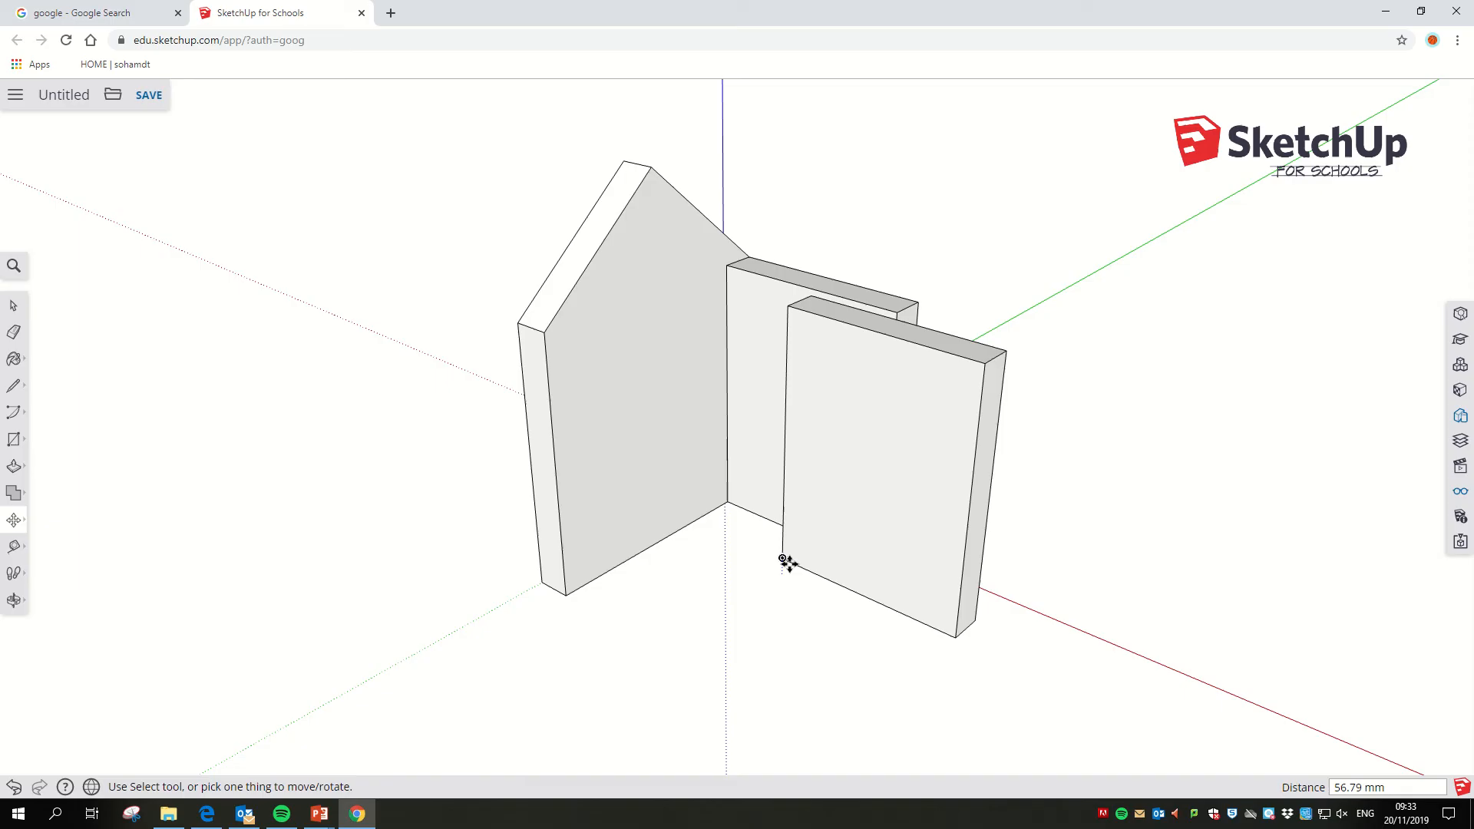
left_click(783, 557)
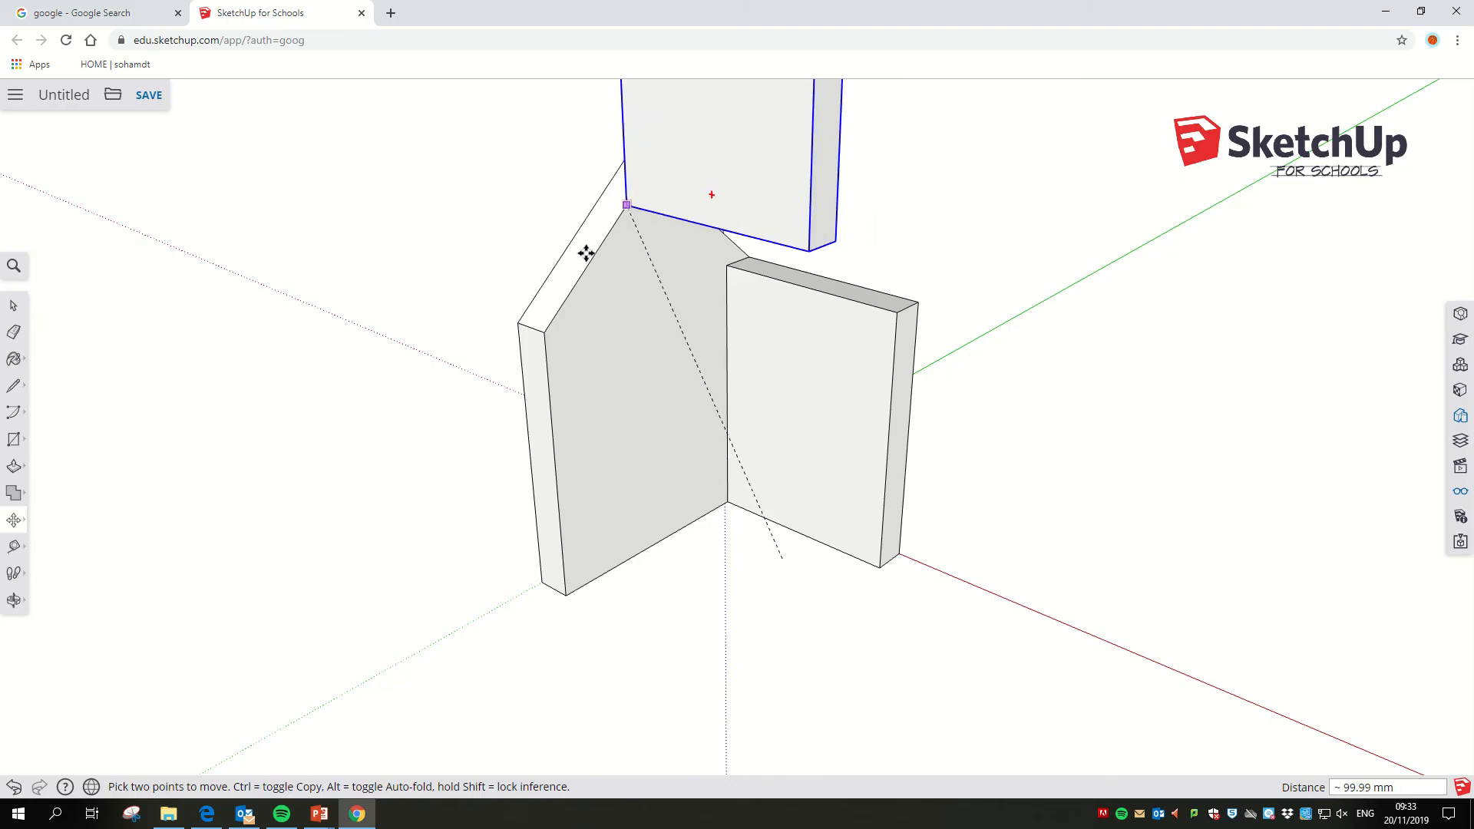
left_click_drag(627, 204, 545, 329)
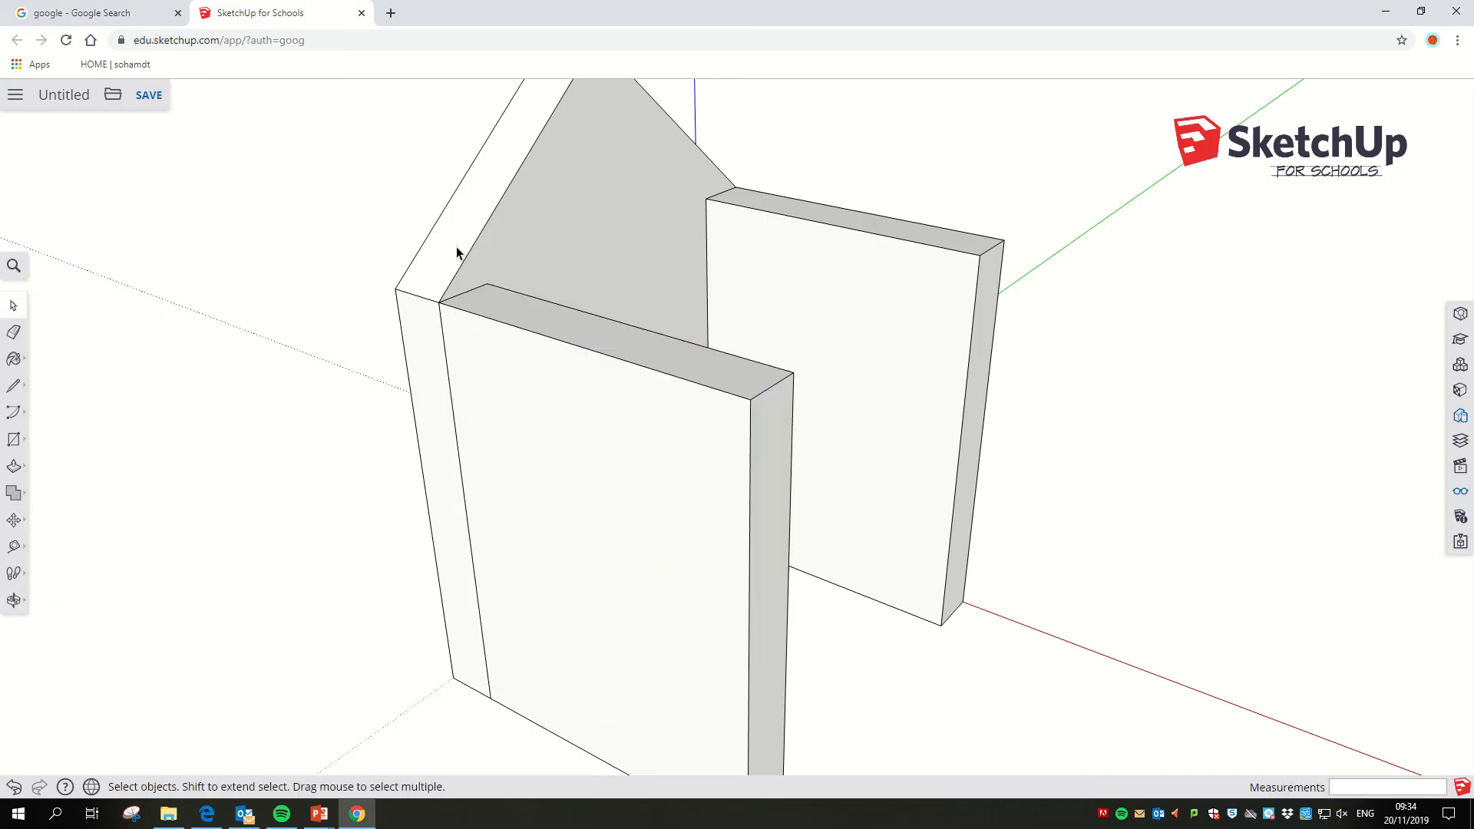
mouse_move(505, 244)
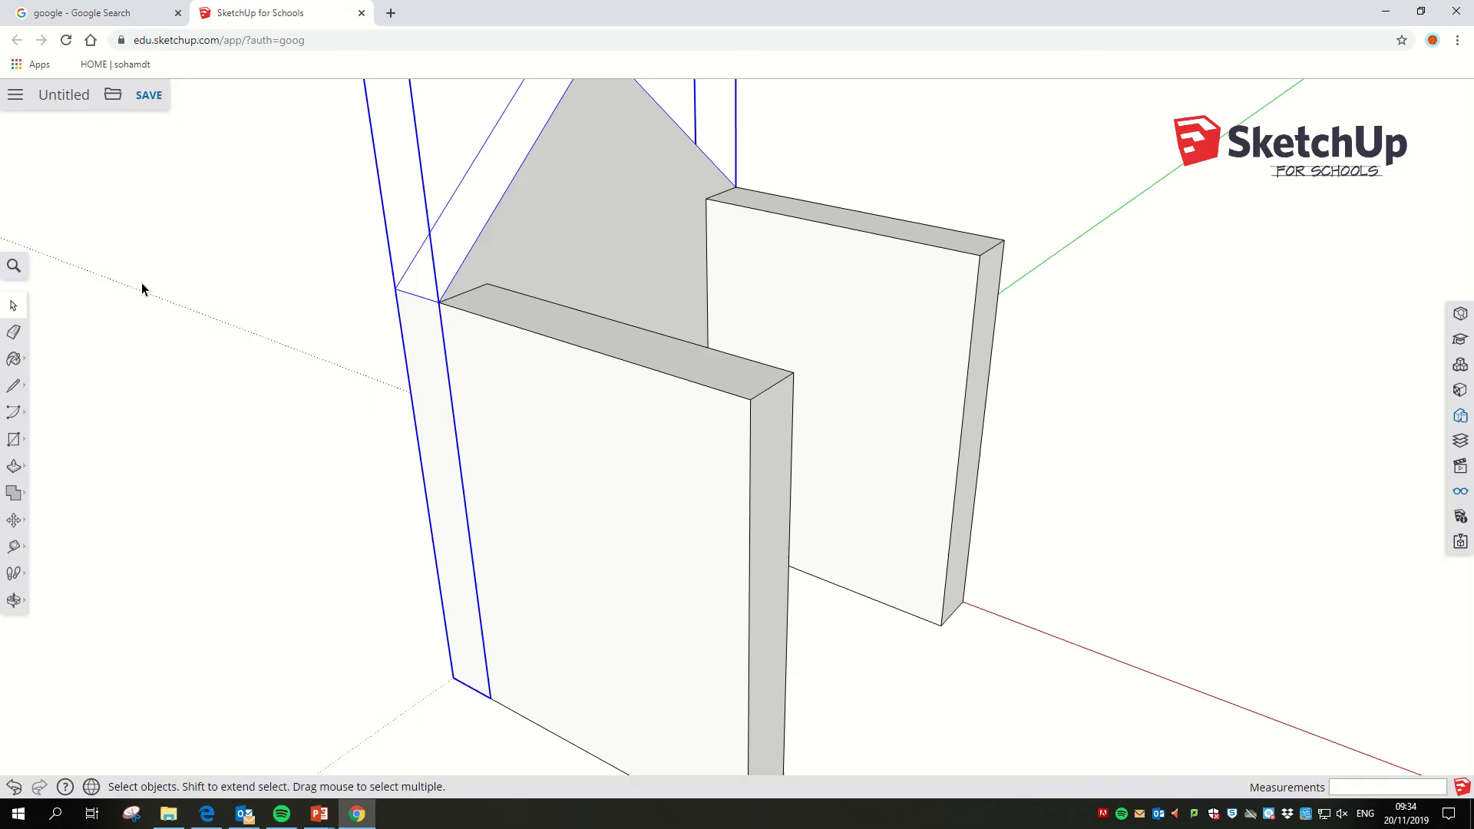
Step: Select the gable wall so it can be moved from its bottom corner
left_click(13, 519)
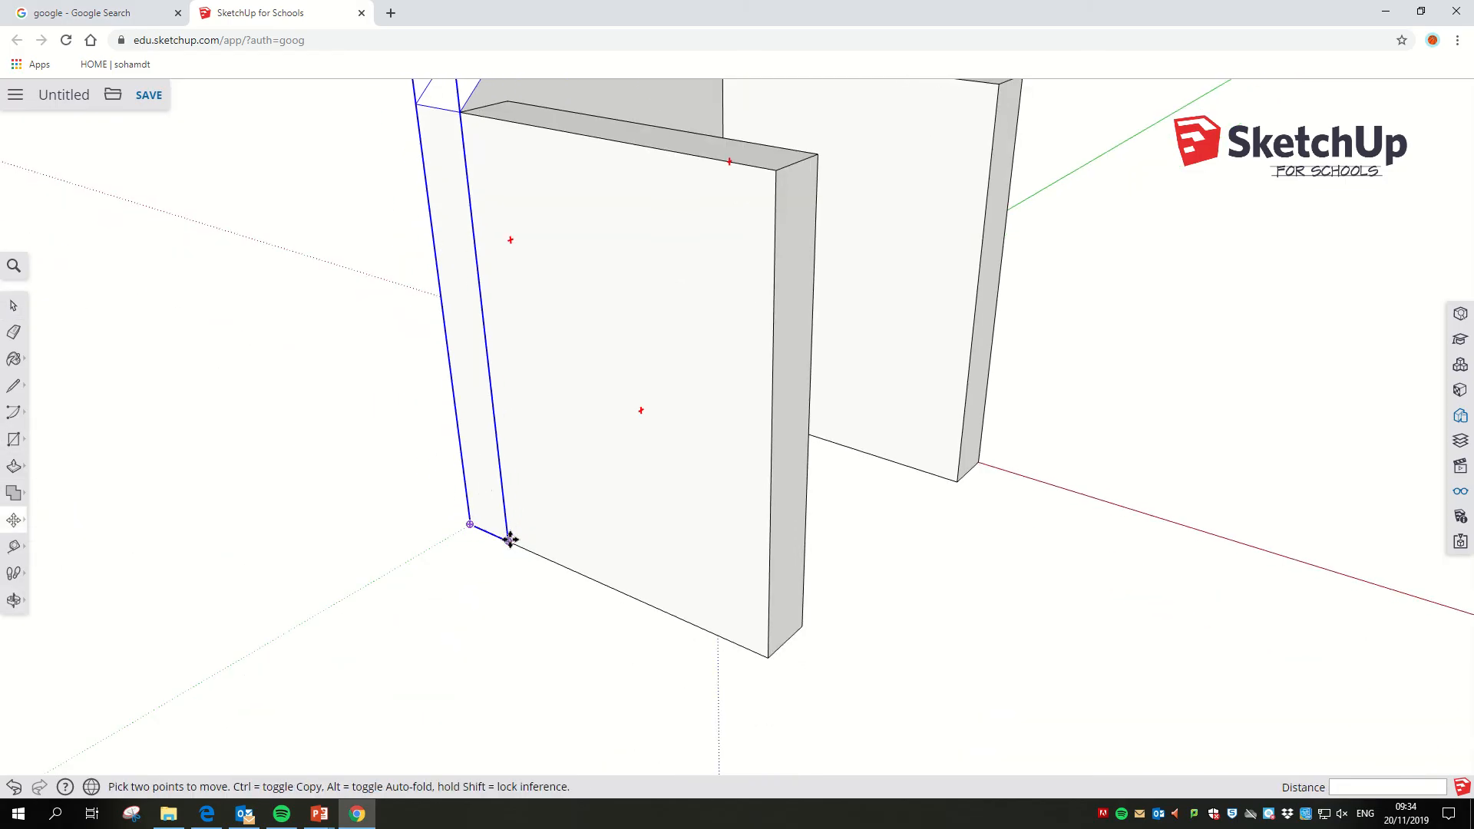
mouse_move(508, 542)
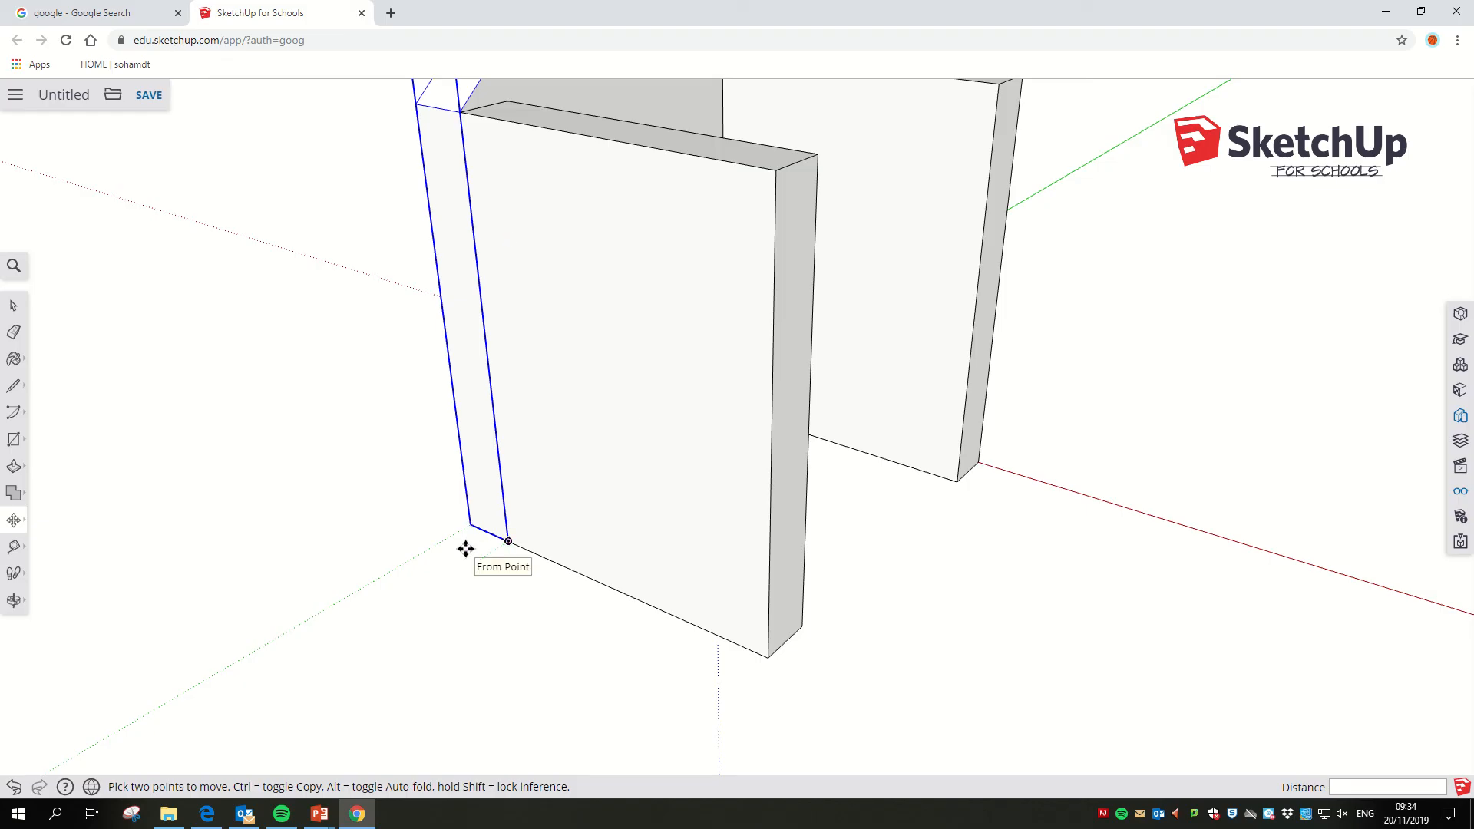
mouse_move(468, 527)
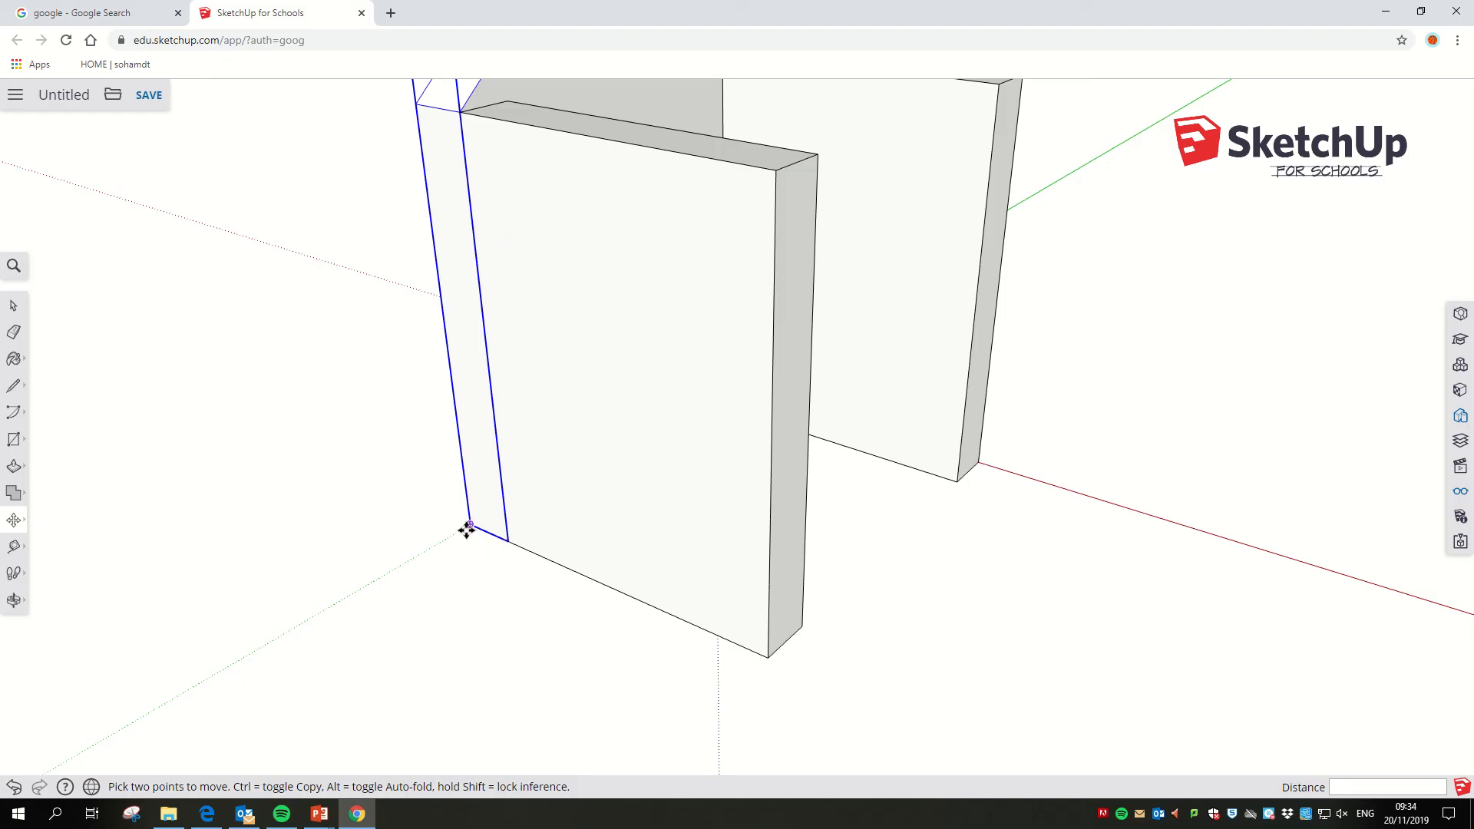
mouse_move(380, 450)
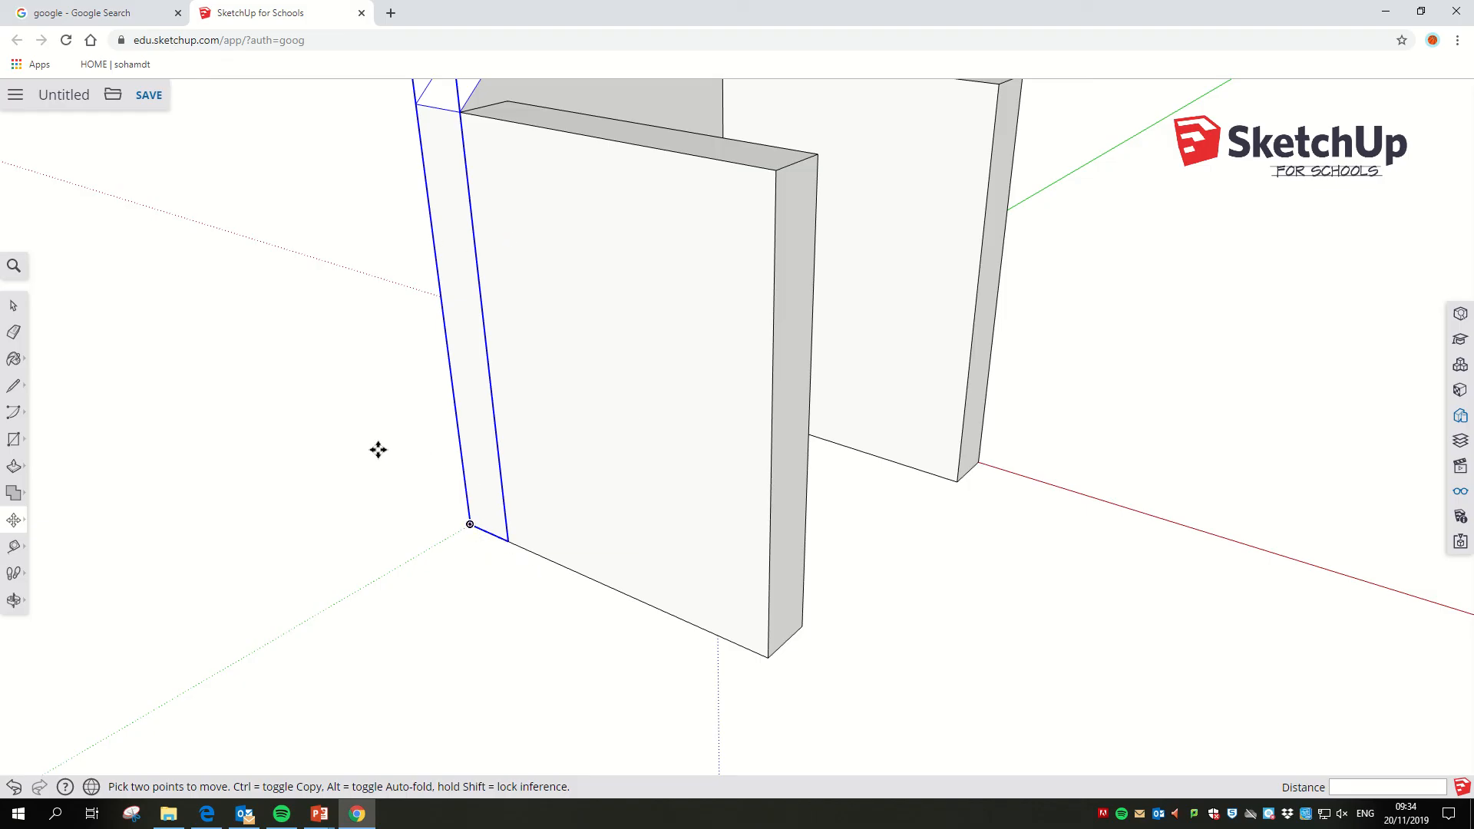
mouse_move(447, 345)
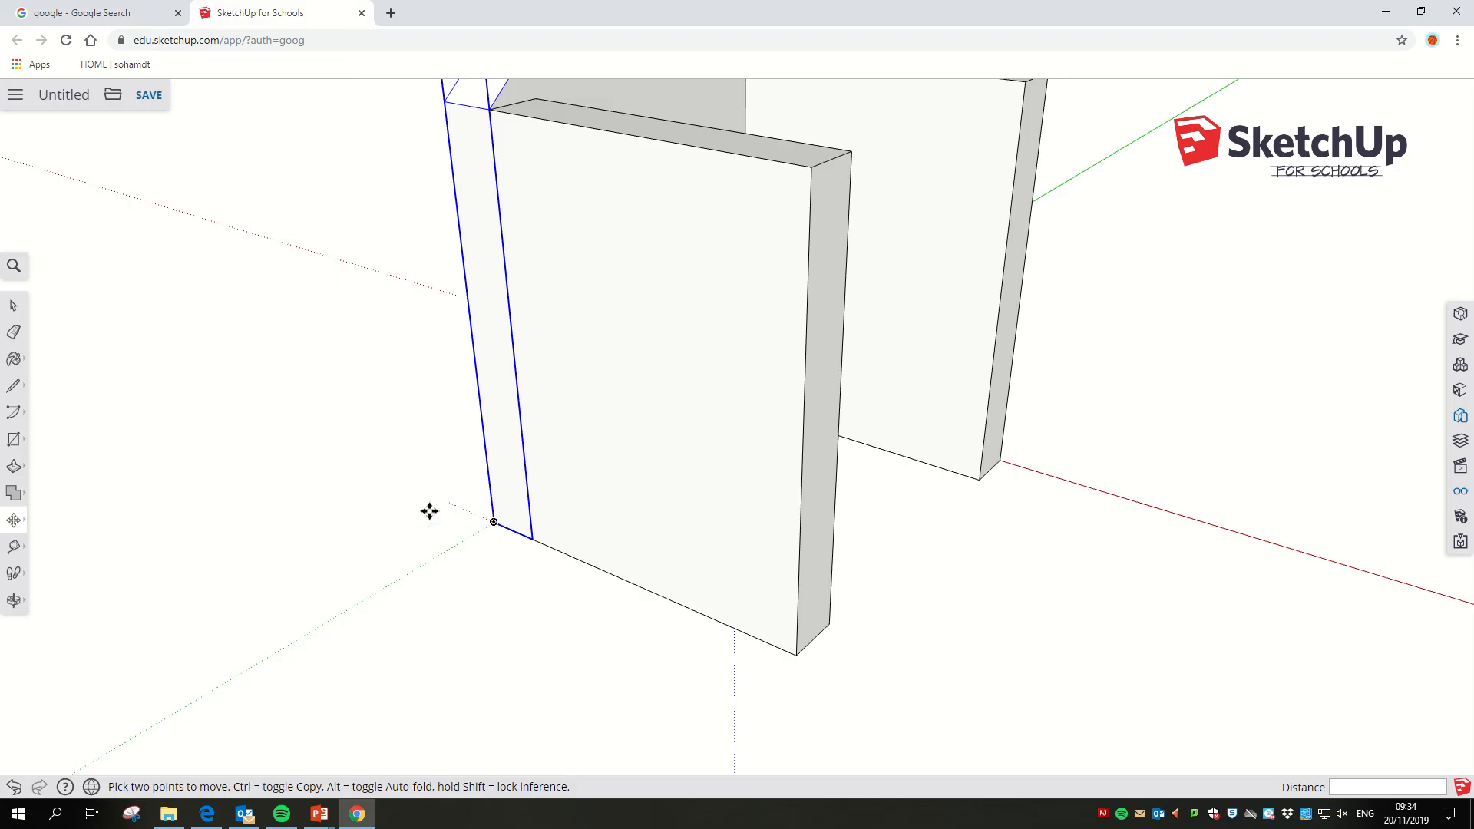
mouse_move(411, 522)
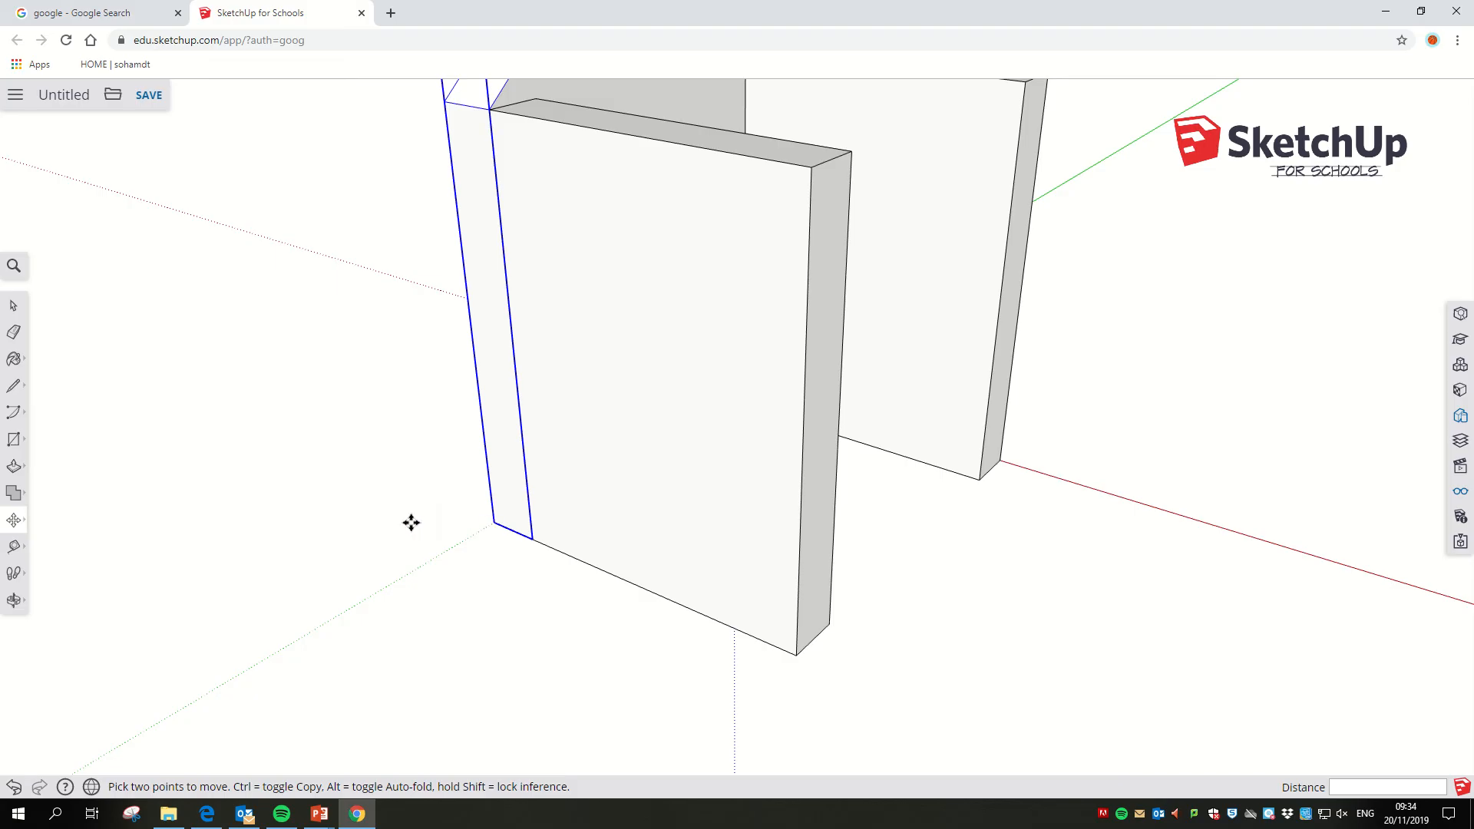